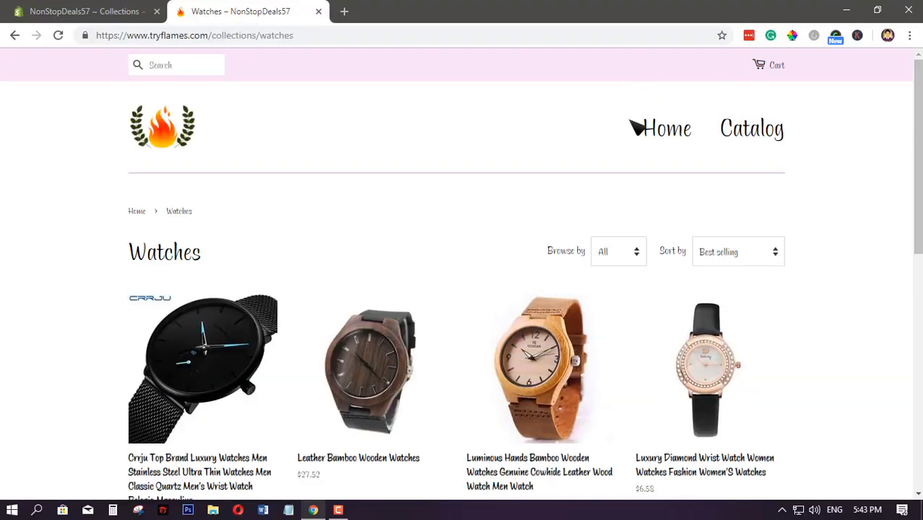
Return to the storefront home page and scroll to the Collection list
click(667, 127)
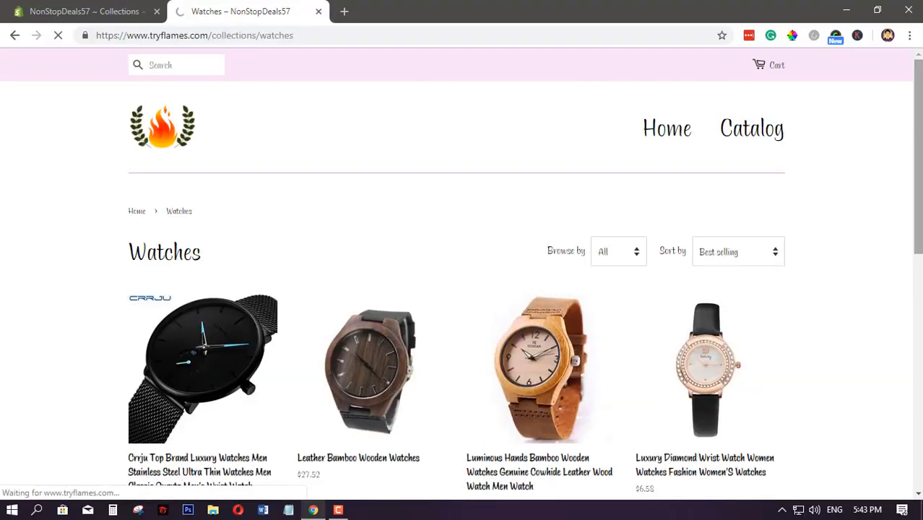
click(666, 127)
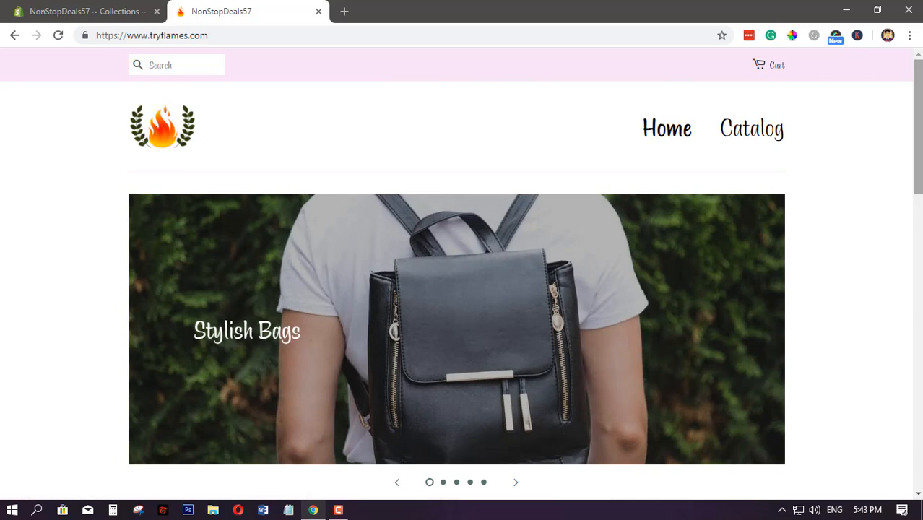
scroll(down, 3)
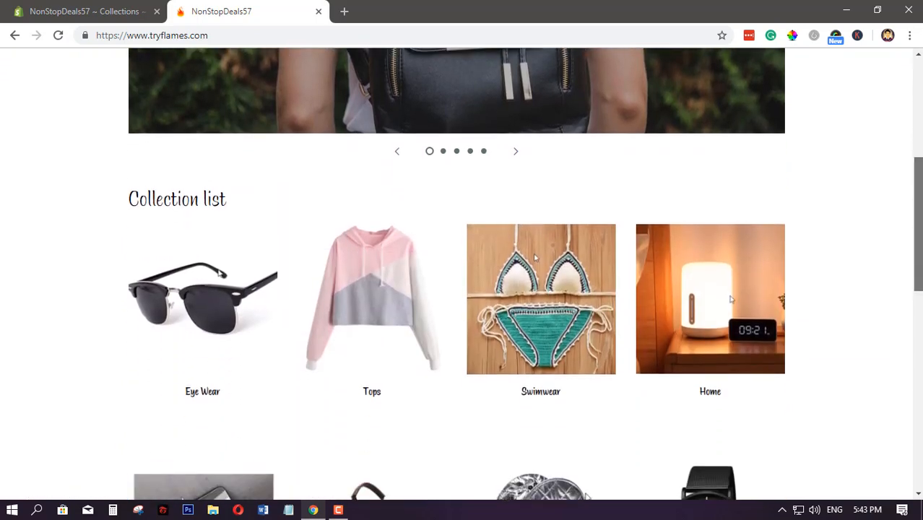
scroll(down, 3)
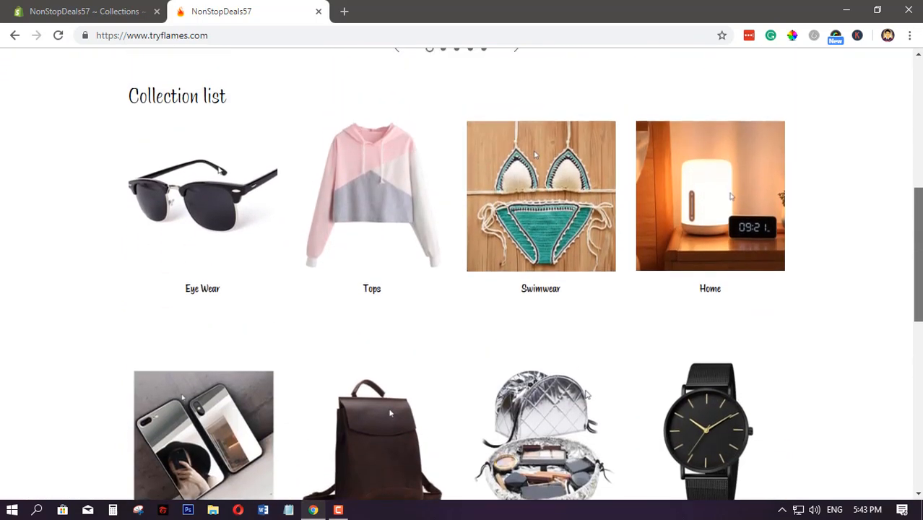
mouse_move(863, 262)
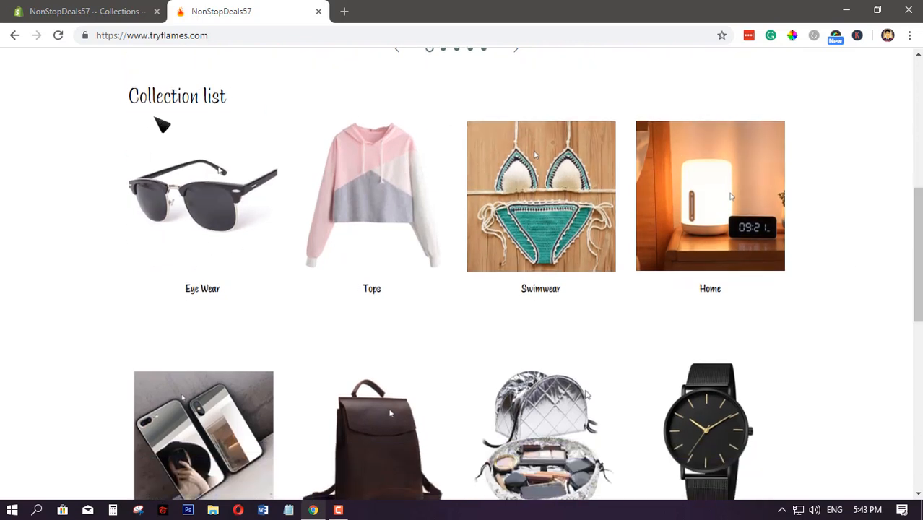
scroll(down, 3)
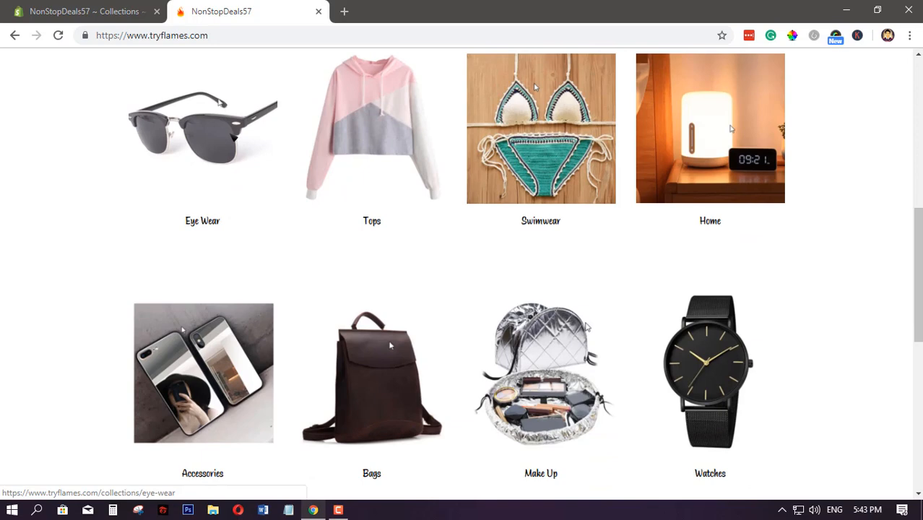
View the storefront Eye Wear collection page listing its three sunglasses products
click(202, 127)
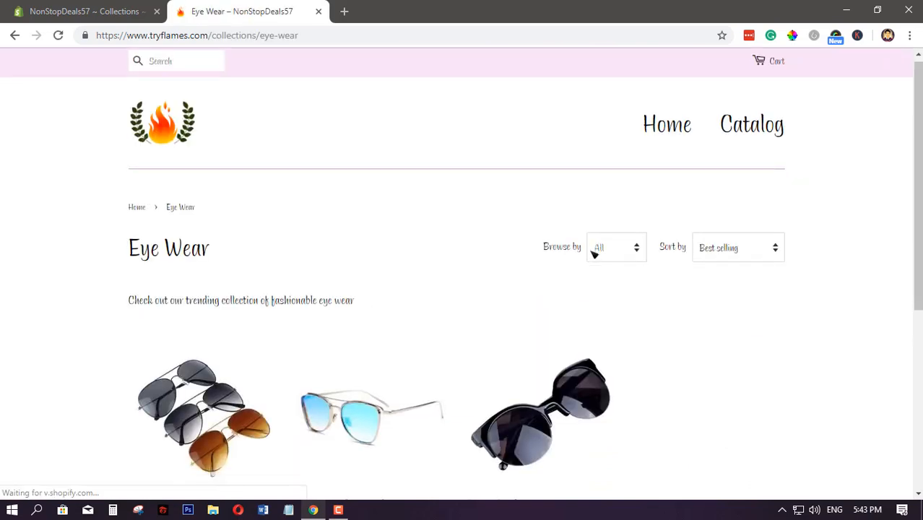
scroll(down, 3)
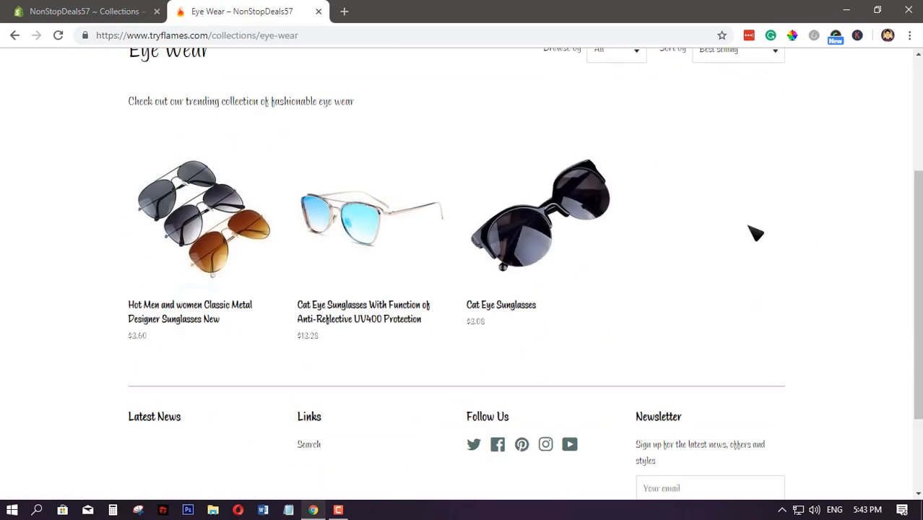
scroll(up, 3)
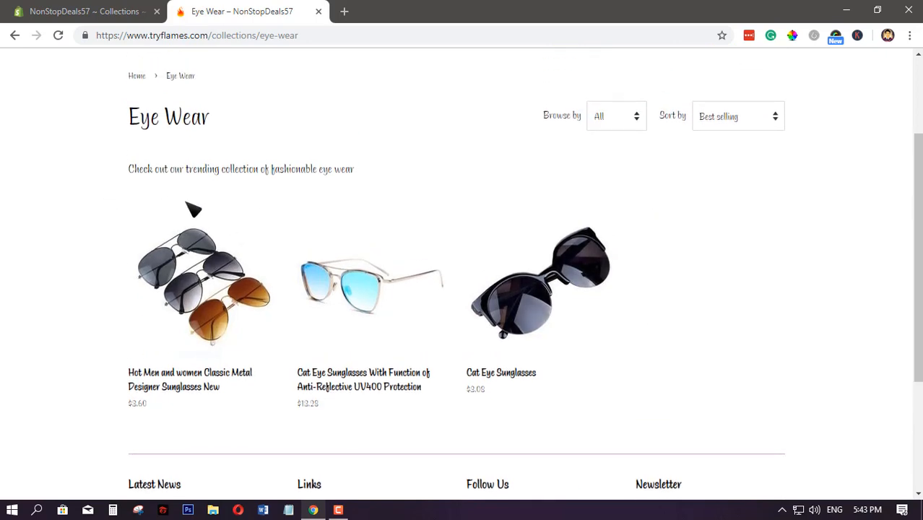
mouse_move(462, 211)
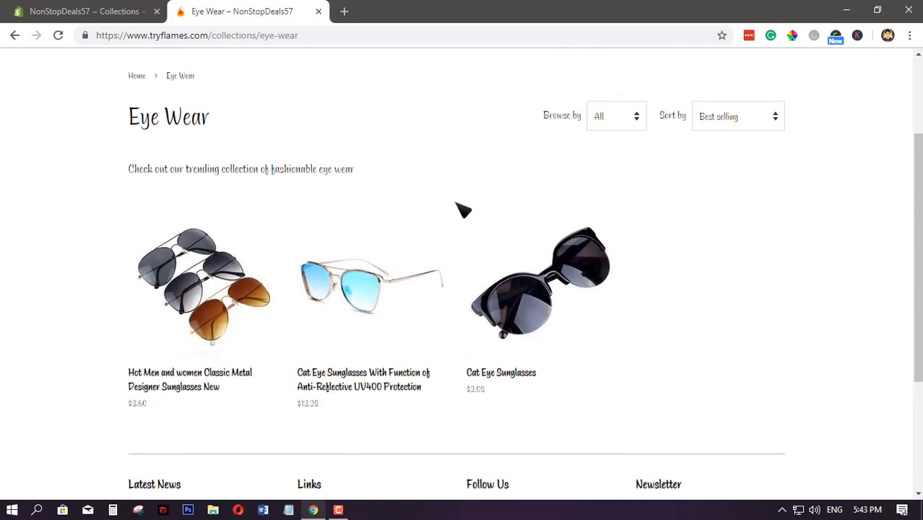
In the admin, filter All products by 'eye wear' to list the three sunglasses products
click(83, 11)
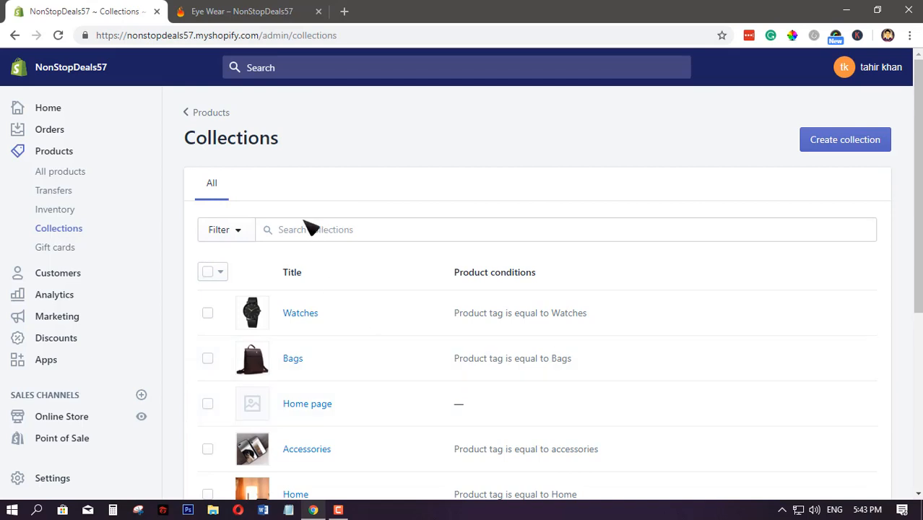
click(61, 170)
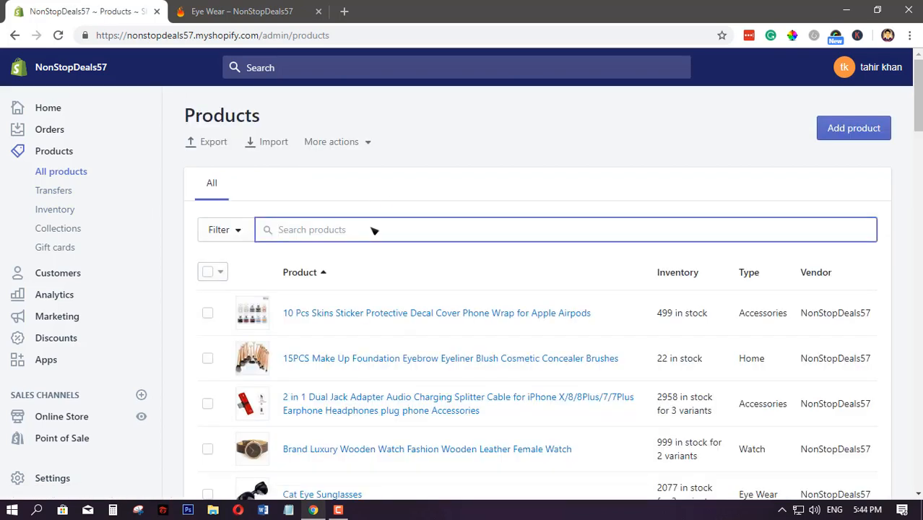
text(eye wear)
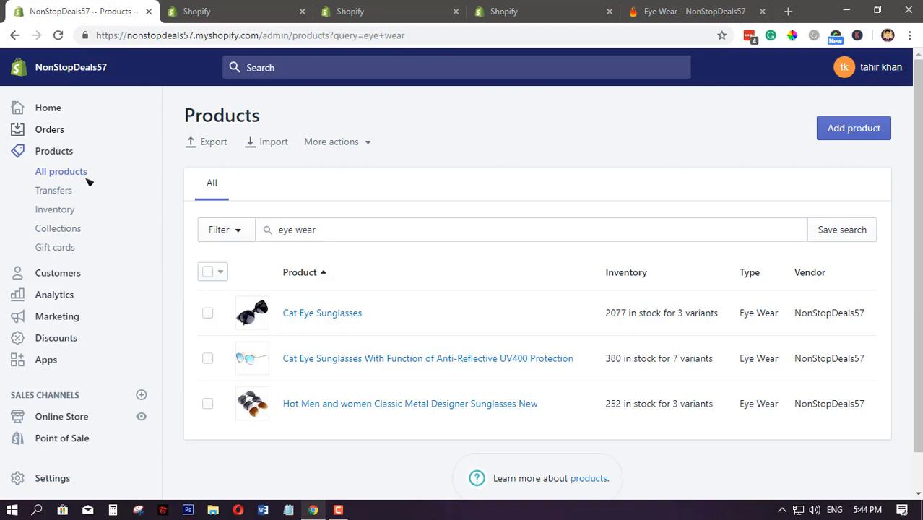
View the admin collections list, scrolling to the Eye Wear collection and its product-type condition
click(57, 228)
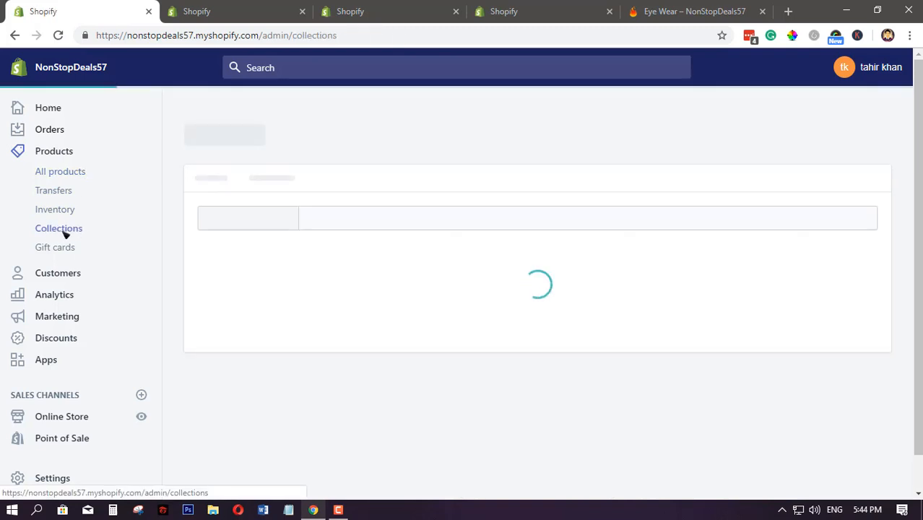
click(57, 228)
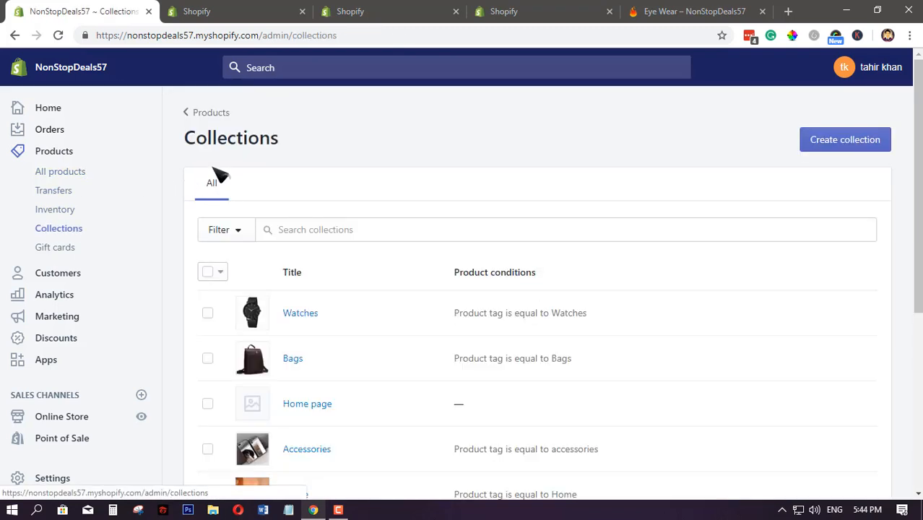
scroll(down, 3)
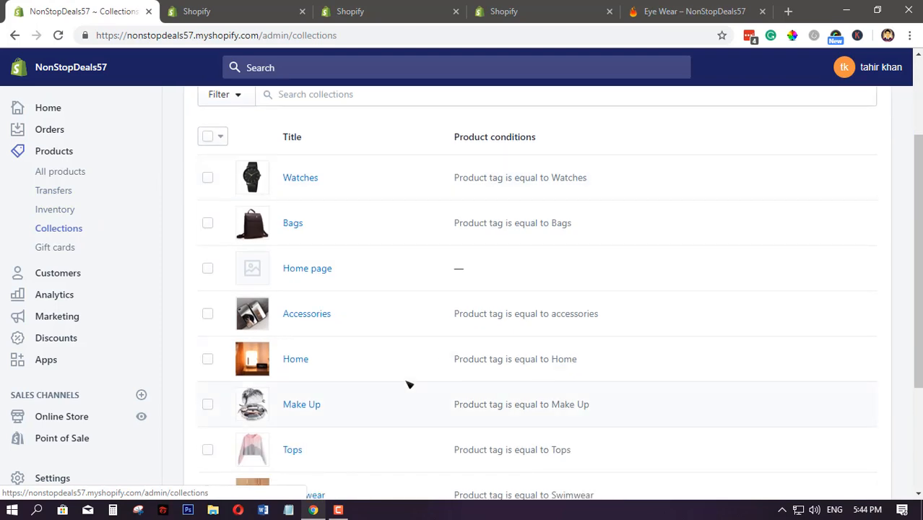
scroll(down, 3)
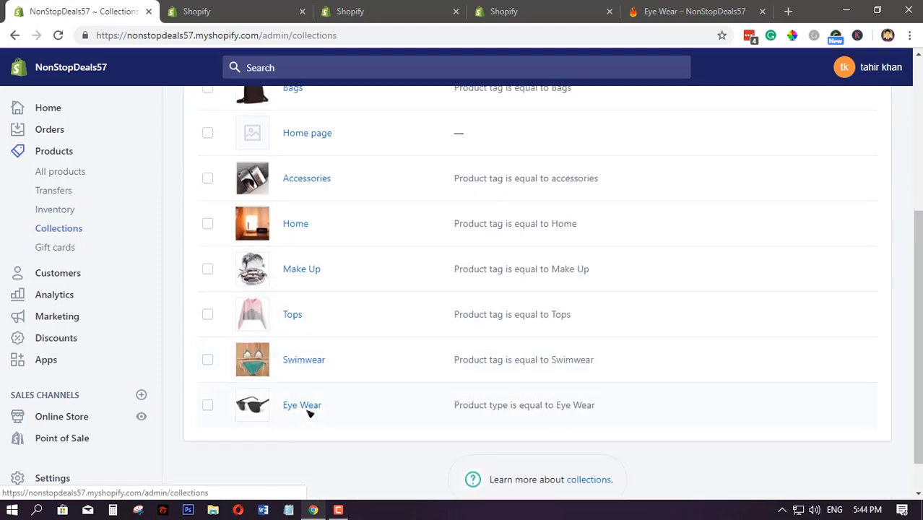
mouse_move(311, 410)
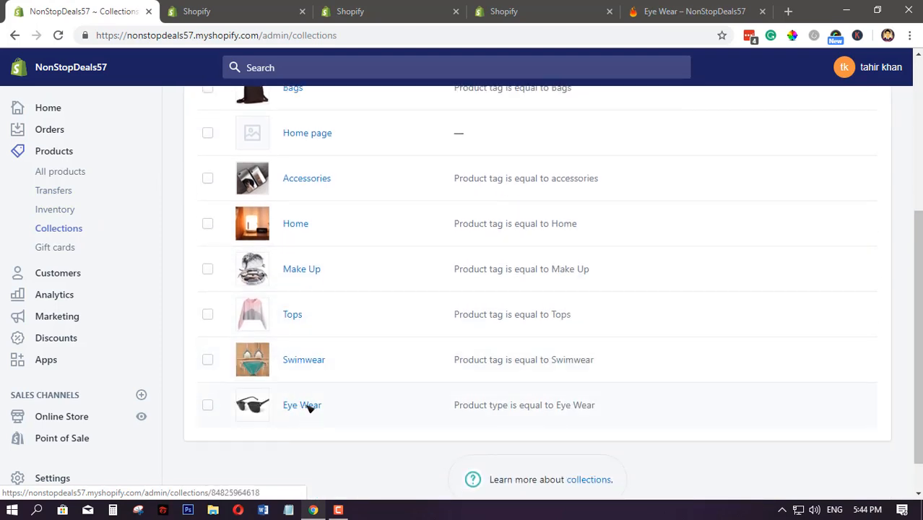
Review the Eye Wear collection's conditions, then view the Hot Men designer sunglasses product details
click(302, 405)
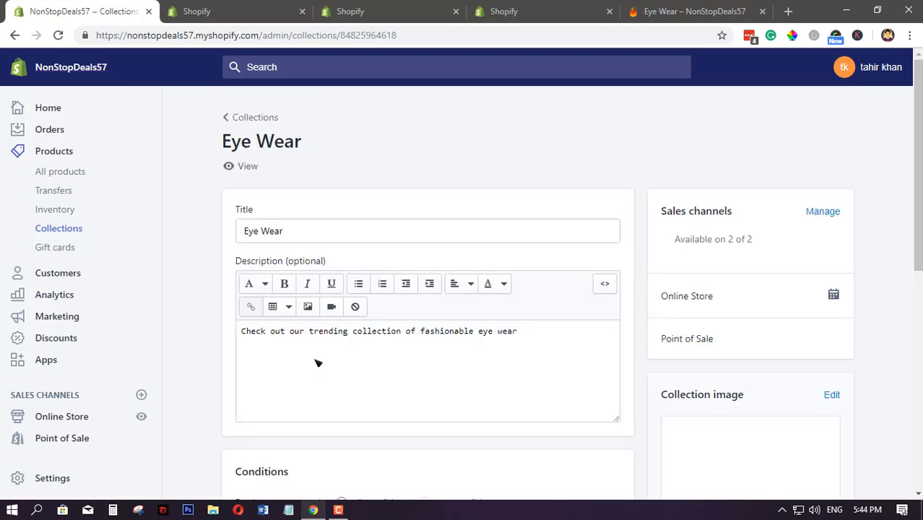
scroll(down, 3)
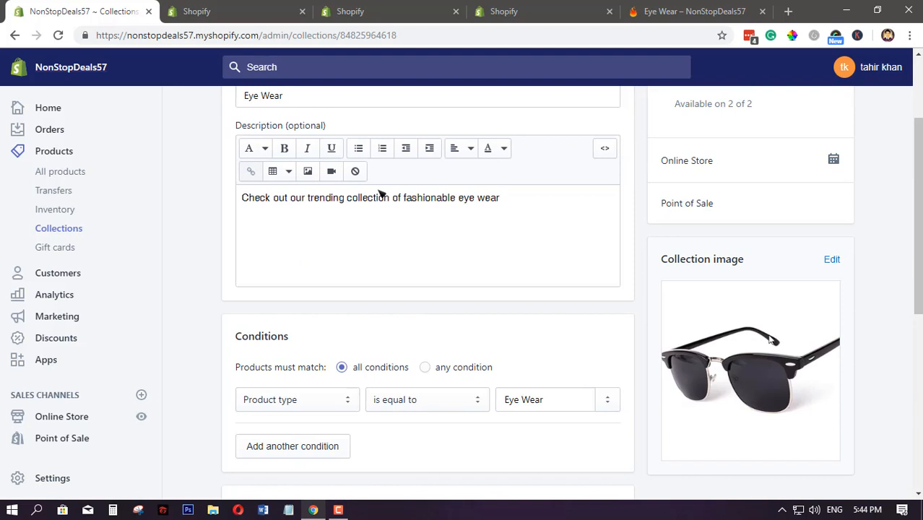
scroll(down, 3)
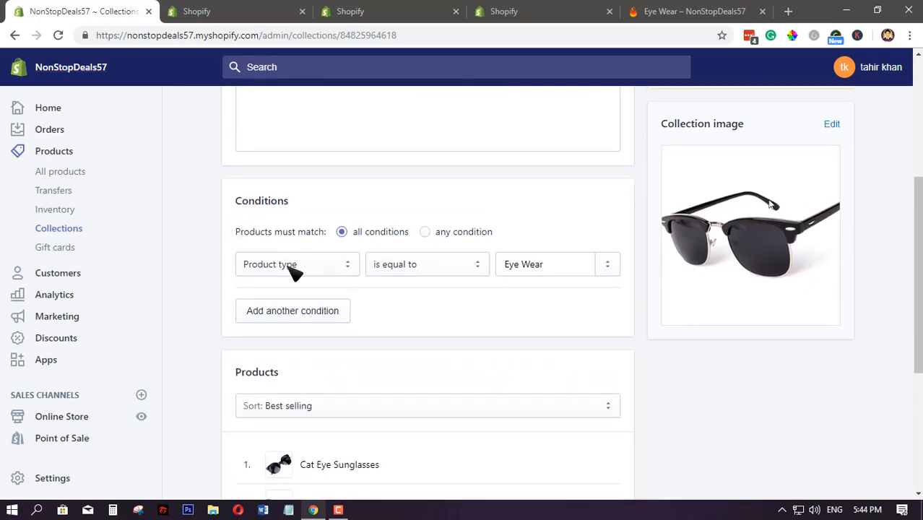
mouse_move(546, 272)
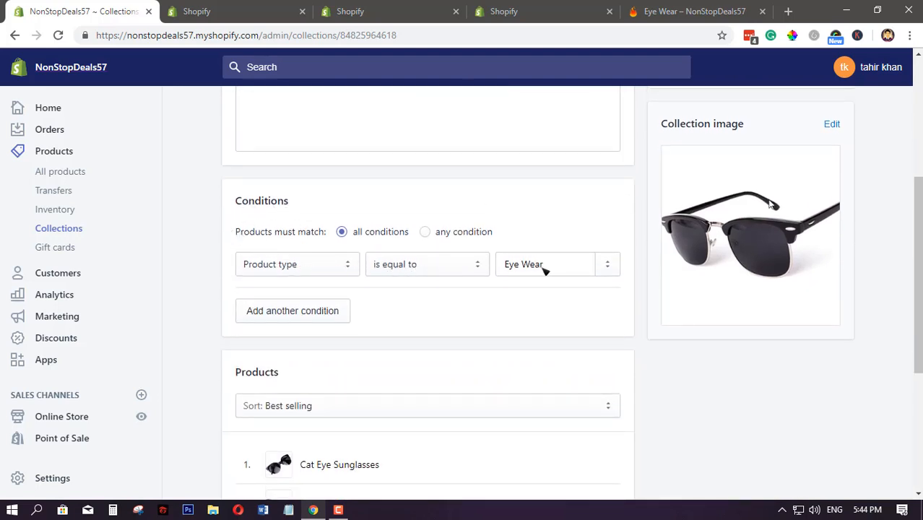
click(546, 263)
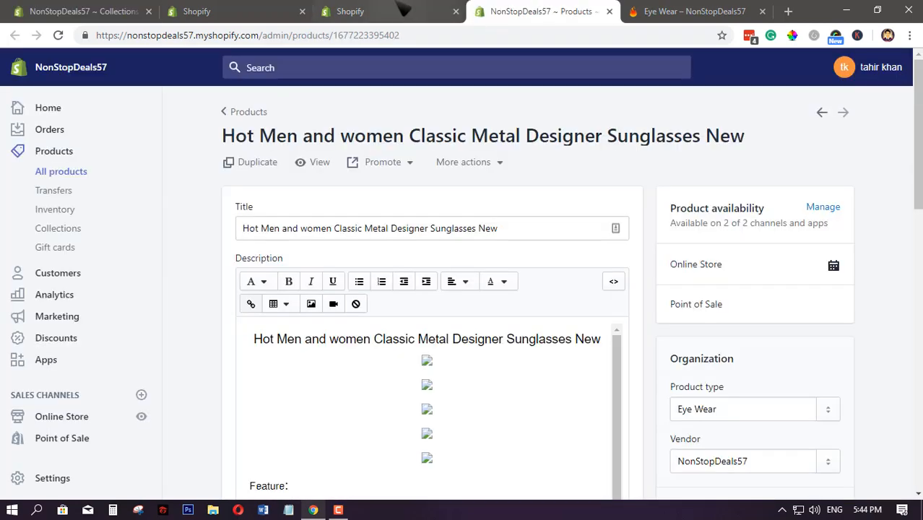
Check the storefront, then view the Cat Eye Sunglasses product details typed Eye Wear
click(694, 11)
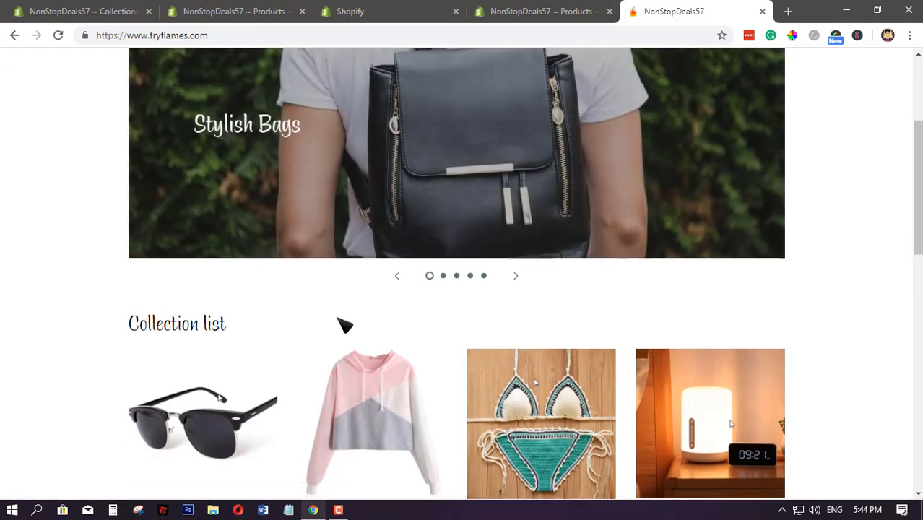
click(82, 11)
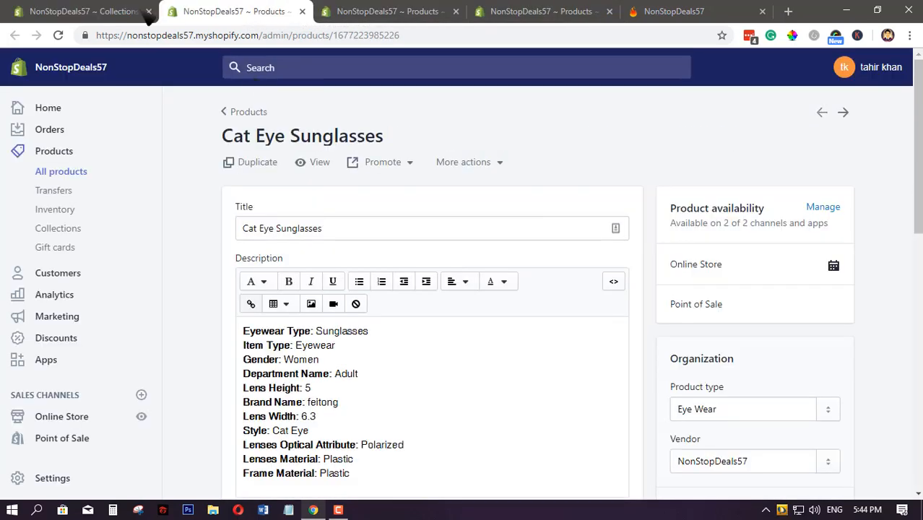
click(81, 11)
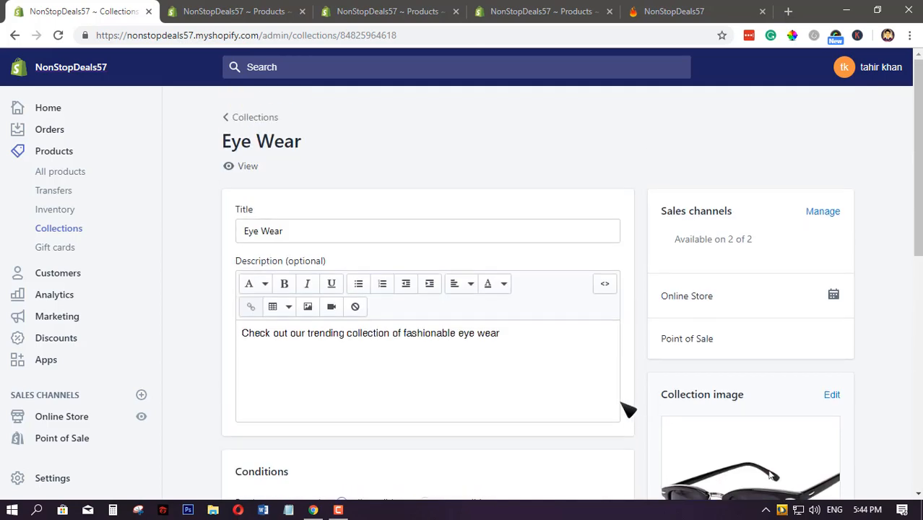
scroll(down, 3)
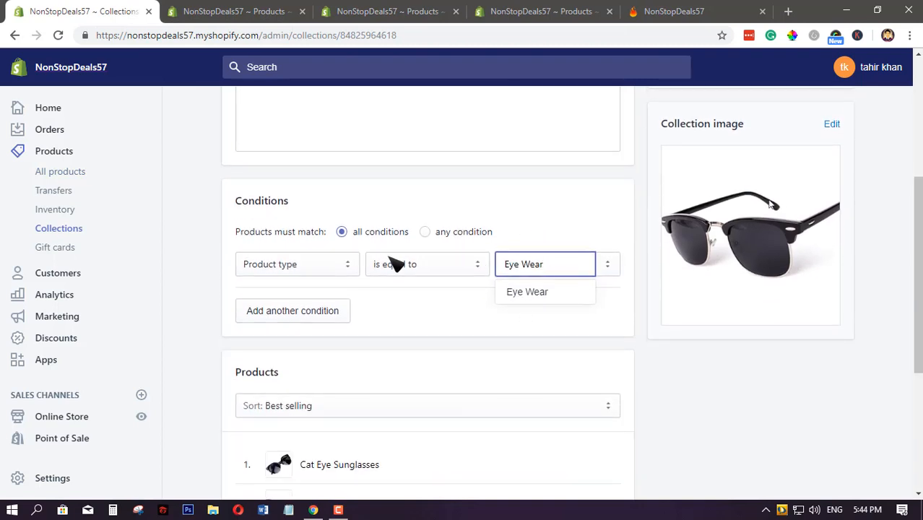
mouse_move(465, 272)
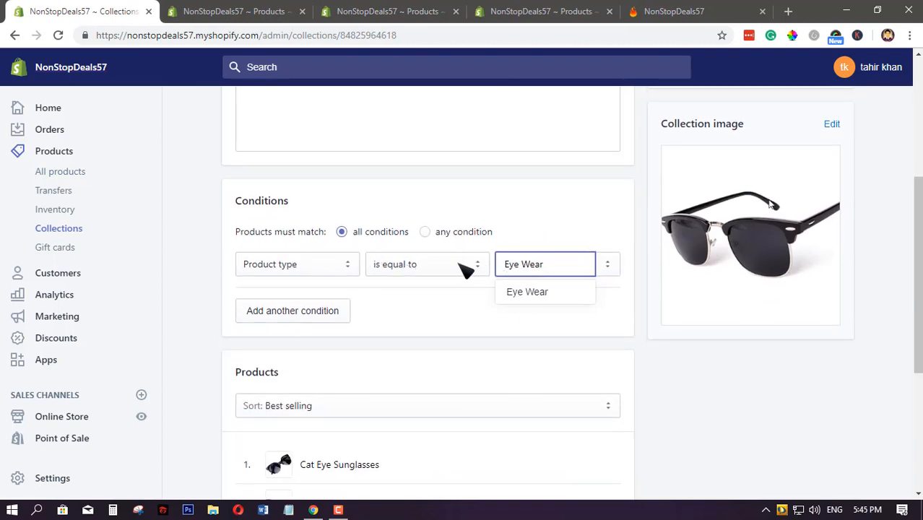
scroll(down, 3)
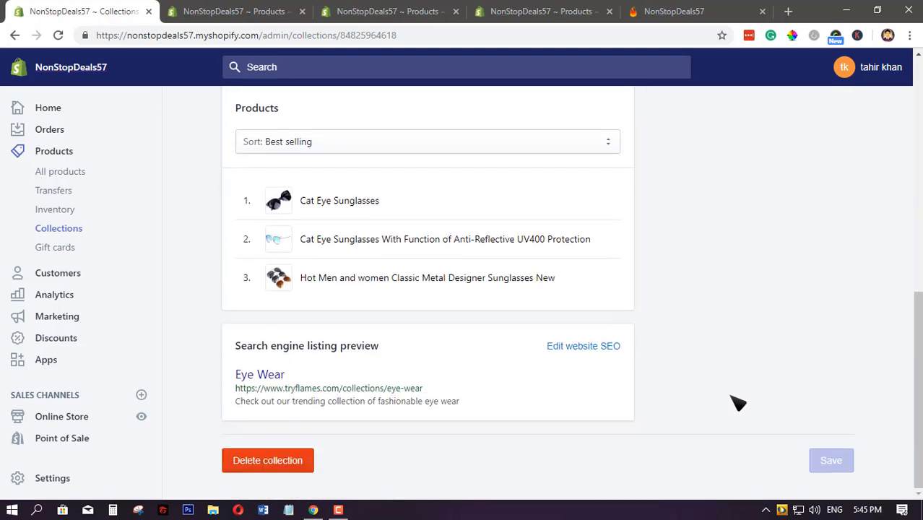
mouse_move(769, 404)
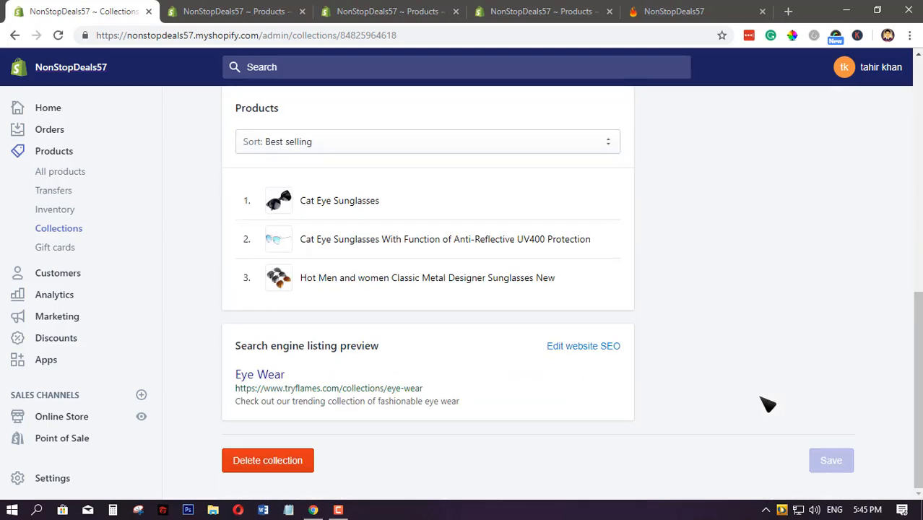
scroll(up, 3)
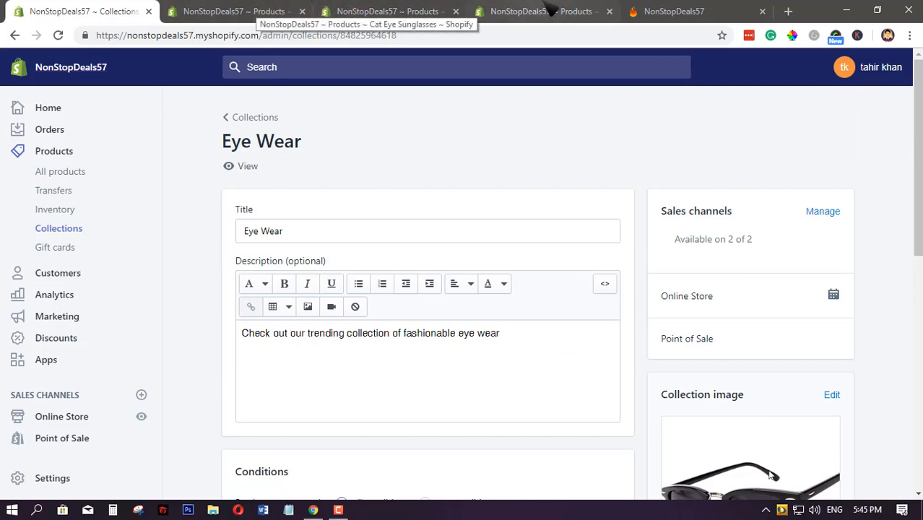
Check the product type on the cat eye and designer metal sunglasses product pages
click(390, 11)
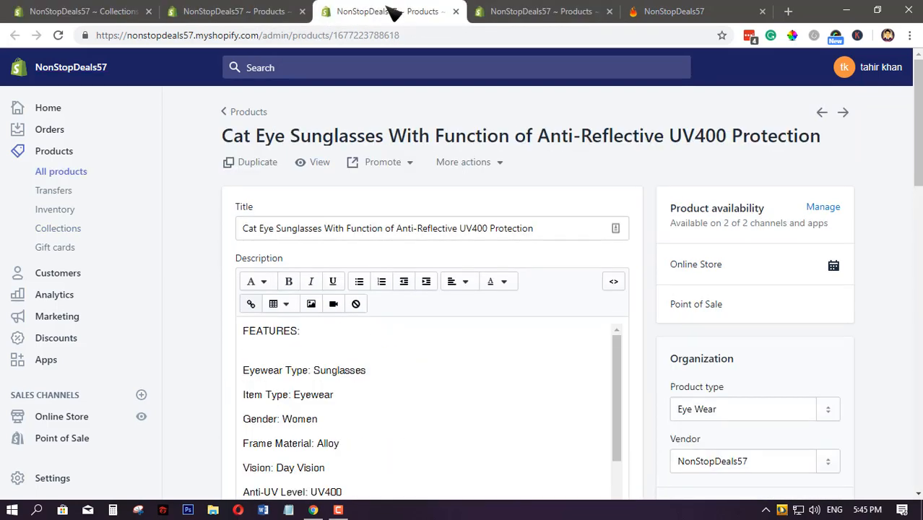
click(538, 12)
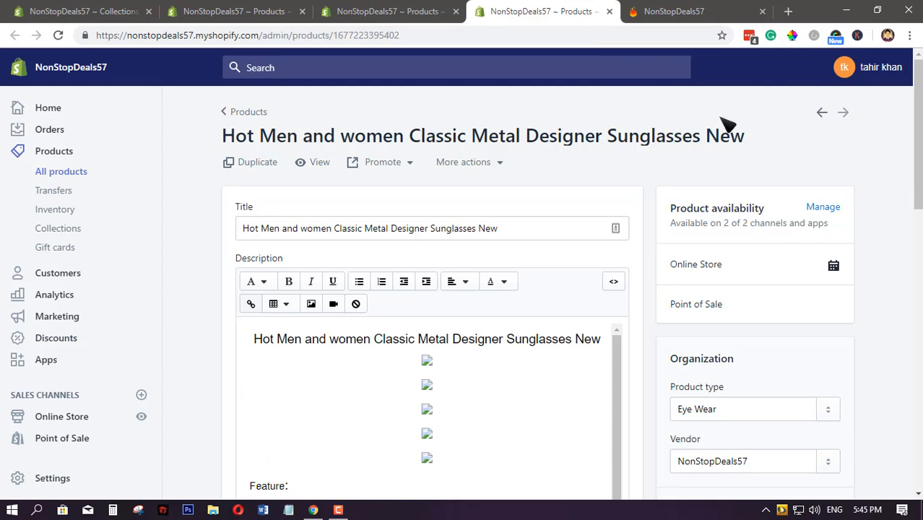
scroll(down, 3)
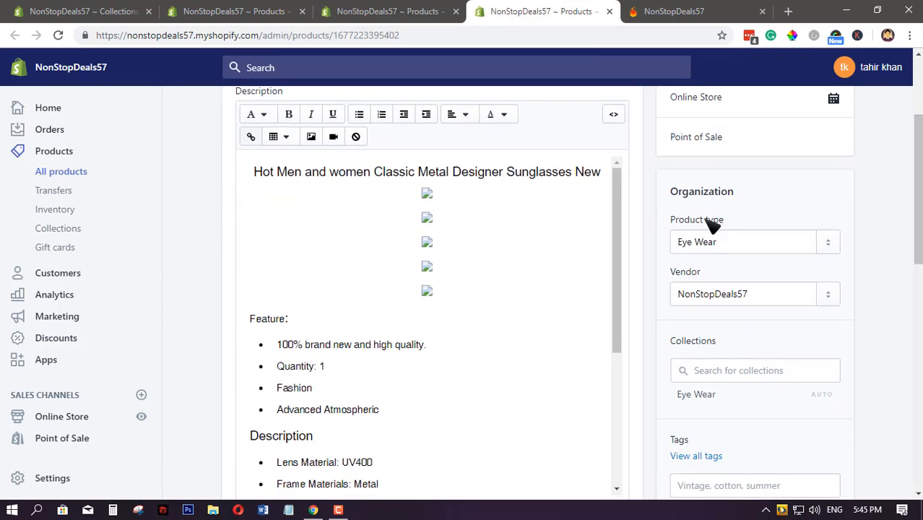
mouse_move(711, 246)
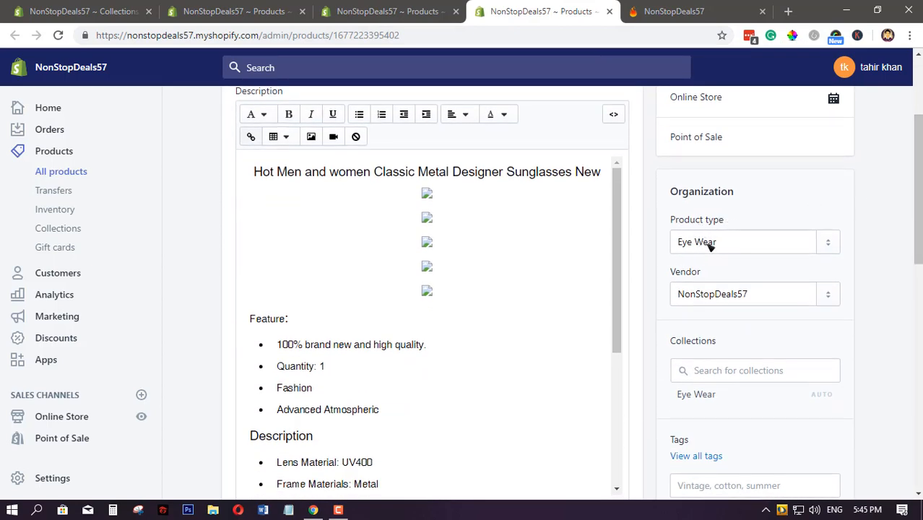
scroll(down, 3)
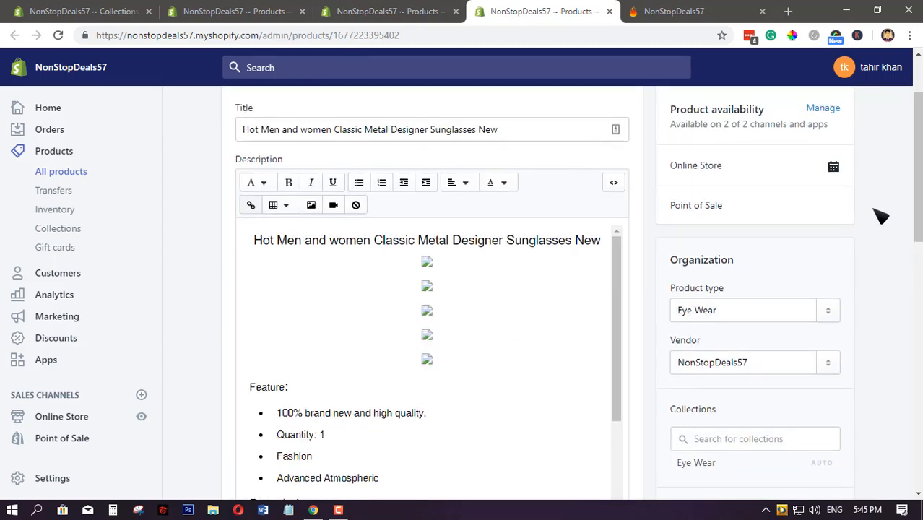
View the live storefront Eye Wear collection page listing all three sunglasses products
click(672, 11)
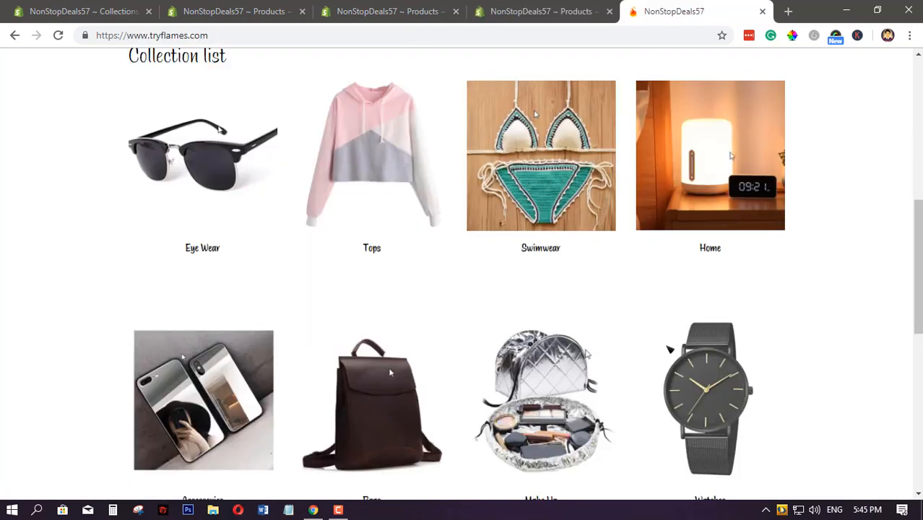
click(203, 156)
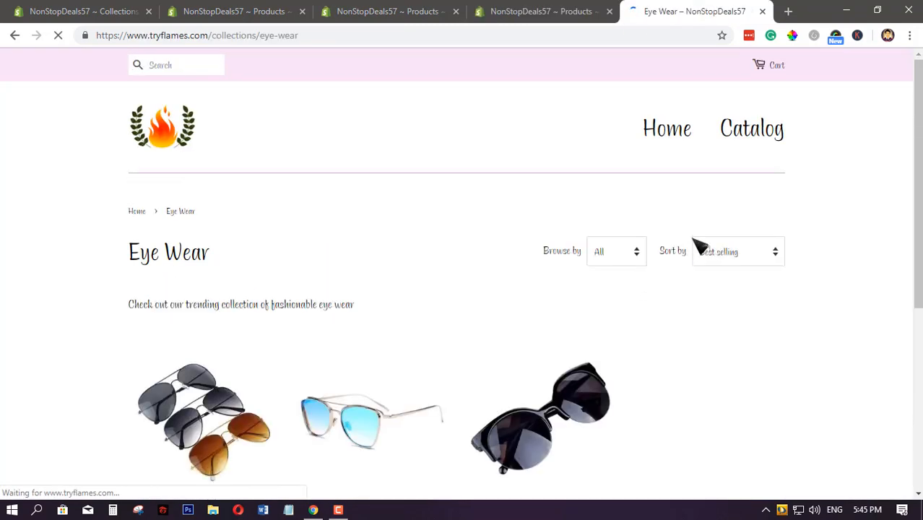
scroll(down, 3)
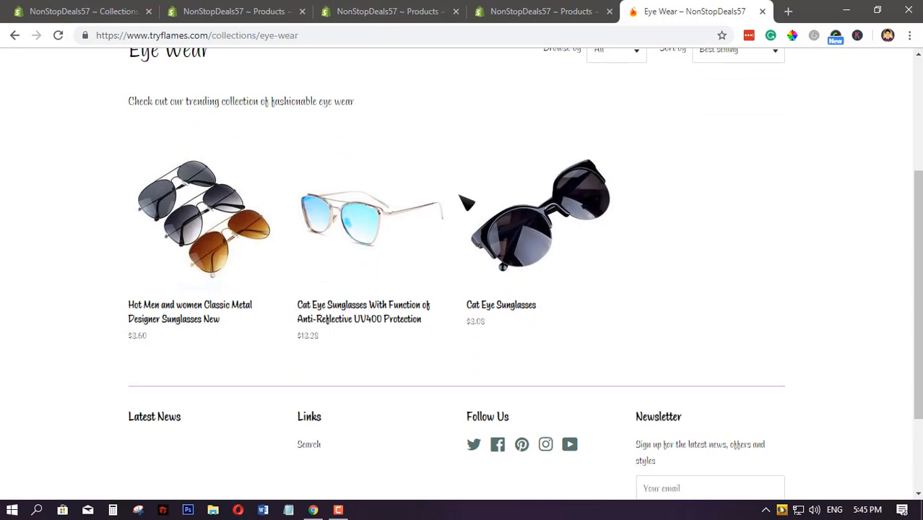
Clear the designer sunglasses' product type and save the product without it
click(540, 12)
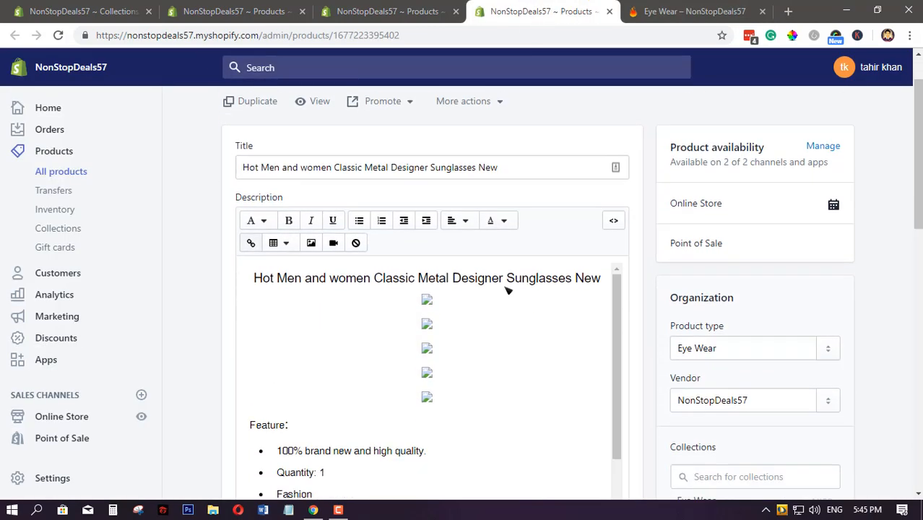
scroll(down, 3)
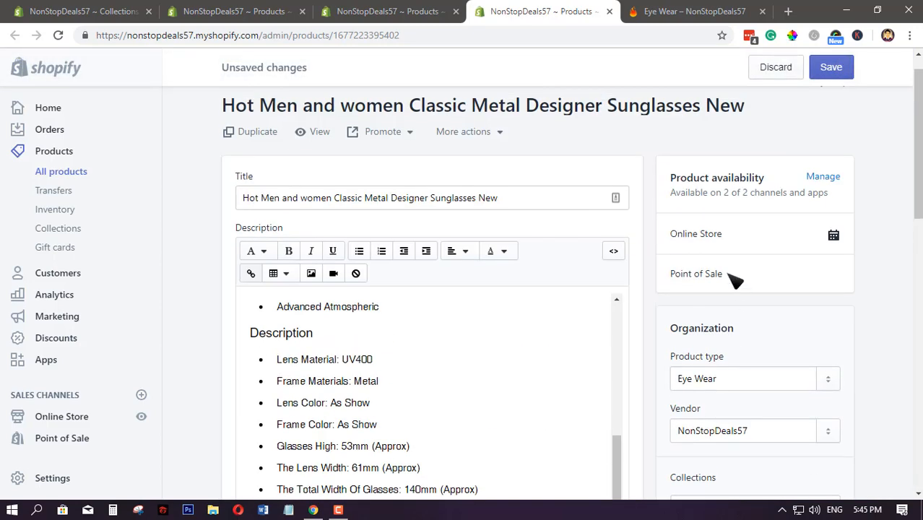
click(742, 379)
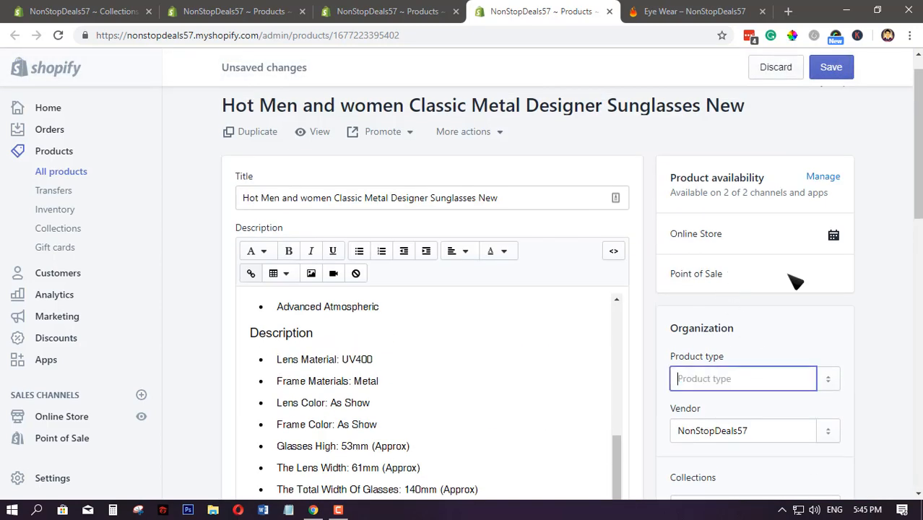
click(830, 66)
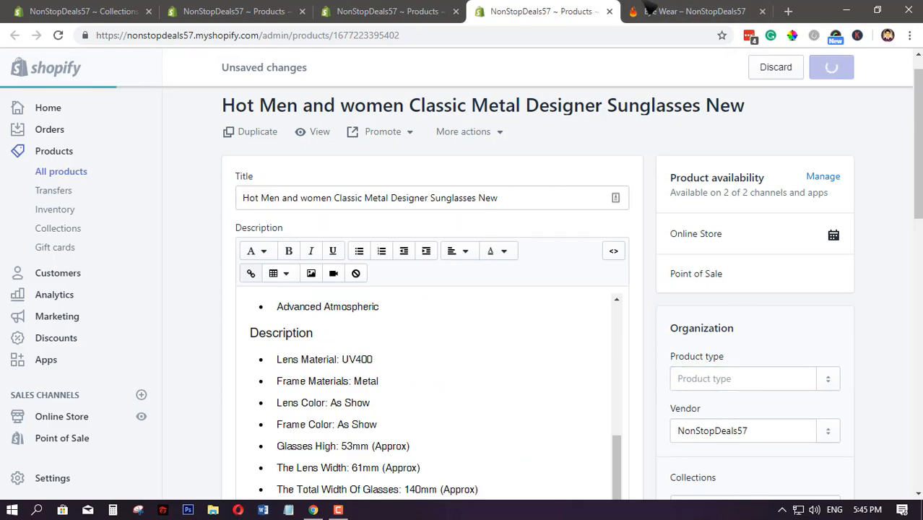
Confirm the designer pair dropped from the live collection, then return to its admin page
click(687, 12)
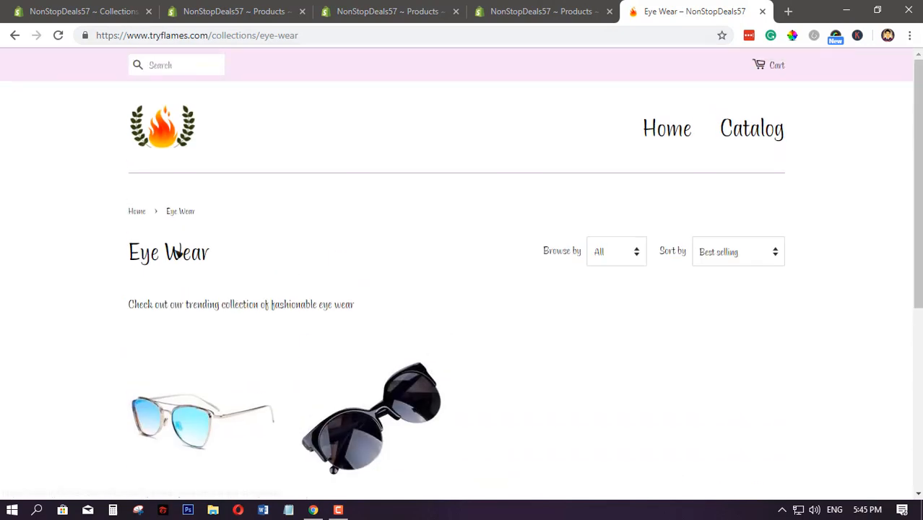
click(540, 12)
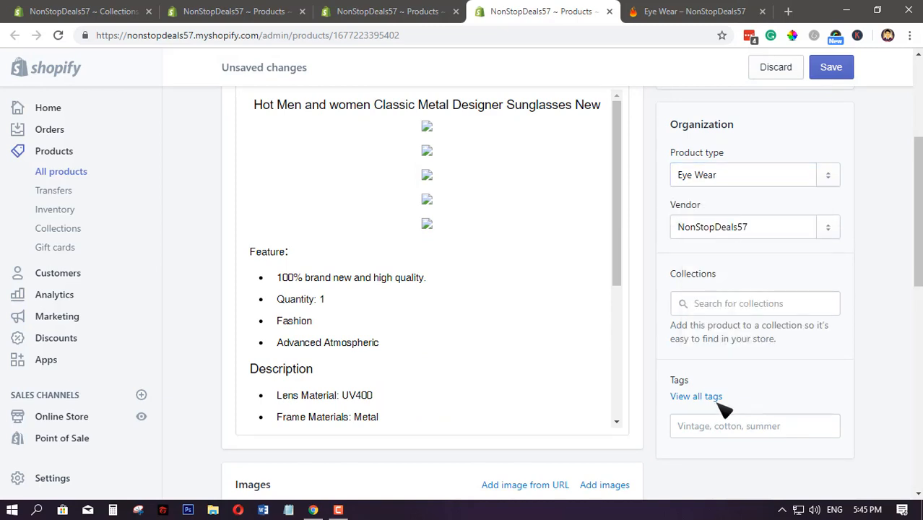
Tag the designer sunglasses 'Eye Wear', save, and reload the storefront collection page
text(Eye Wear)
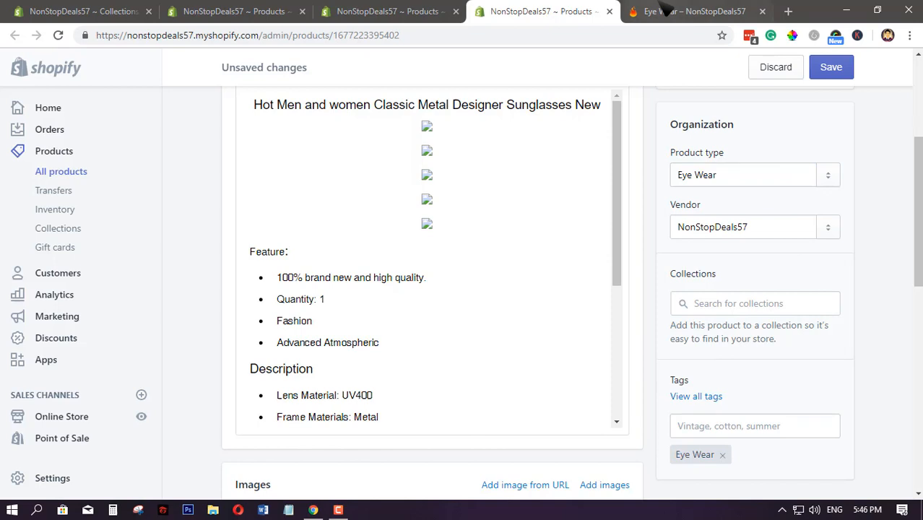
click(693, 12)
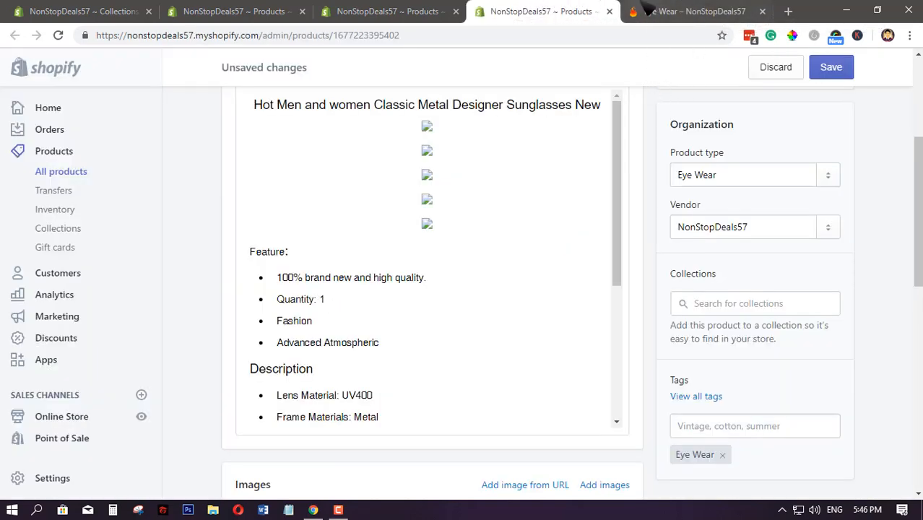
click(830, 66)
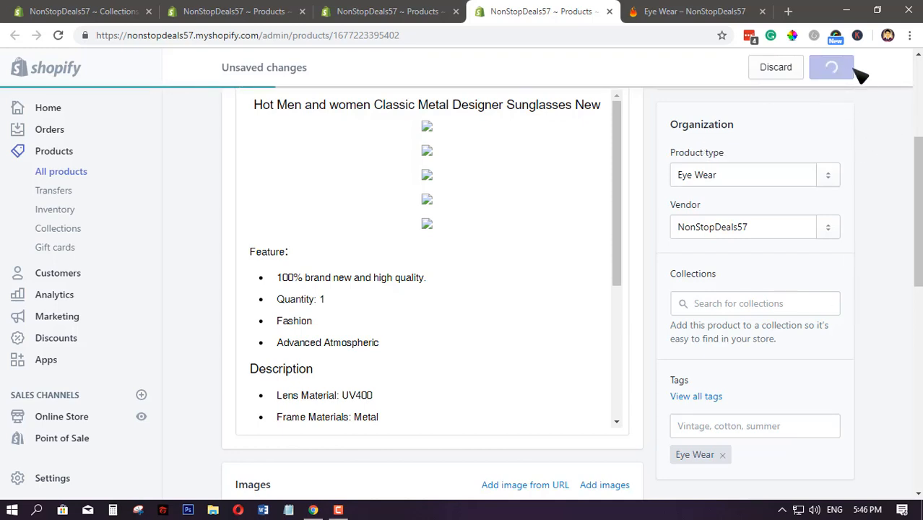
click(832, 68)
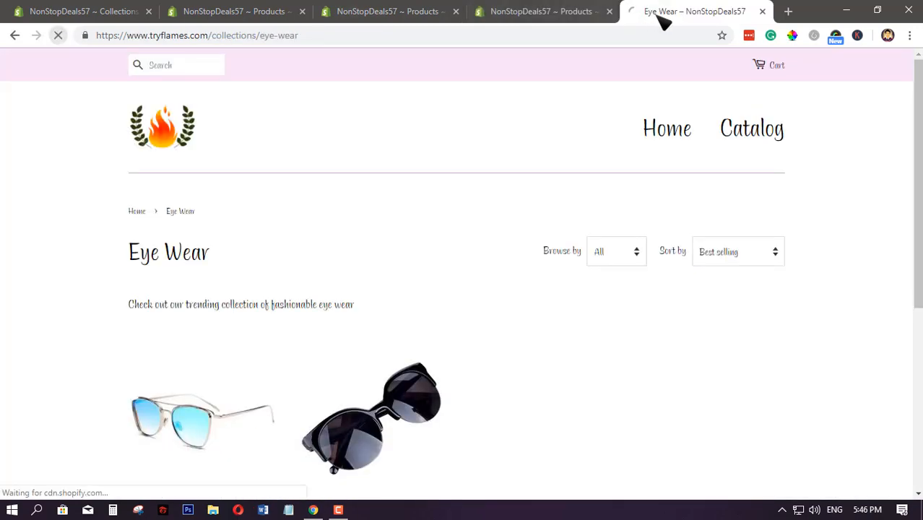
Scroll the reloaded storefront collection to see all three sunglasses products again
scroll(down, 3)
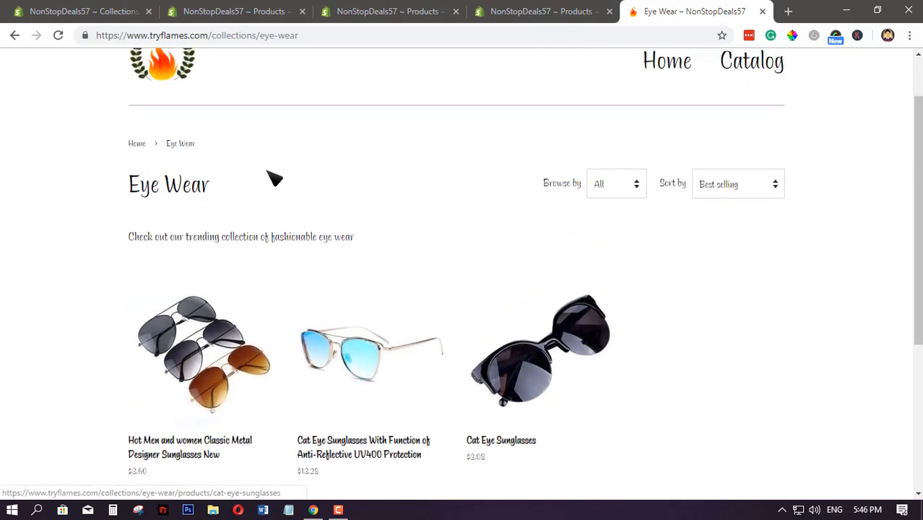
mouse_move(359, 469)
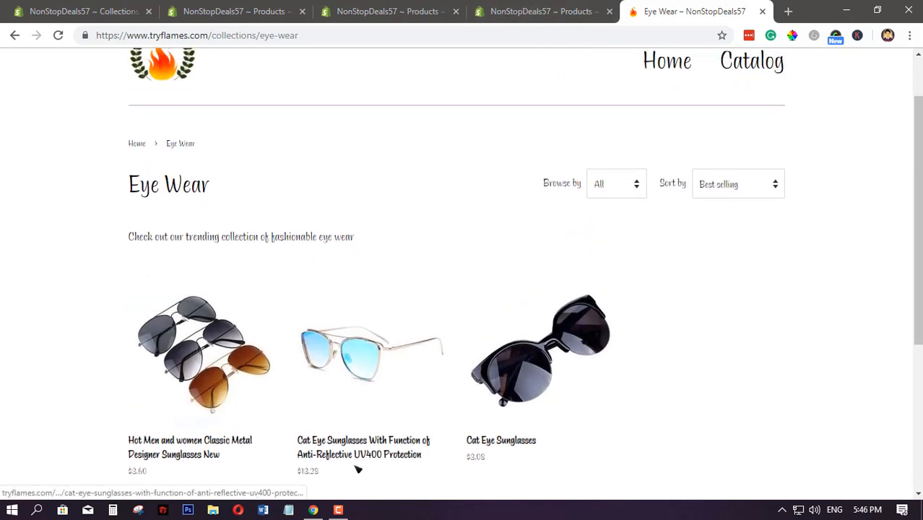